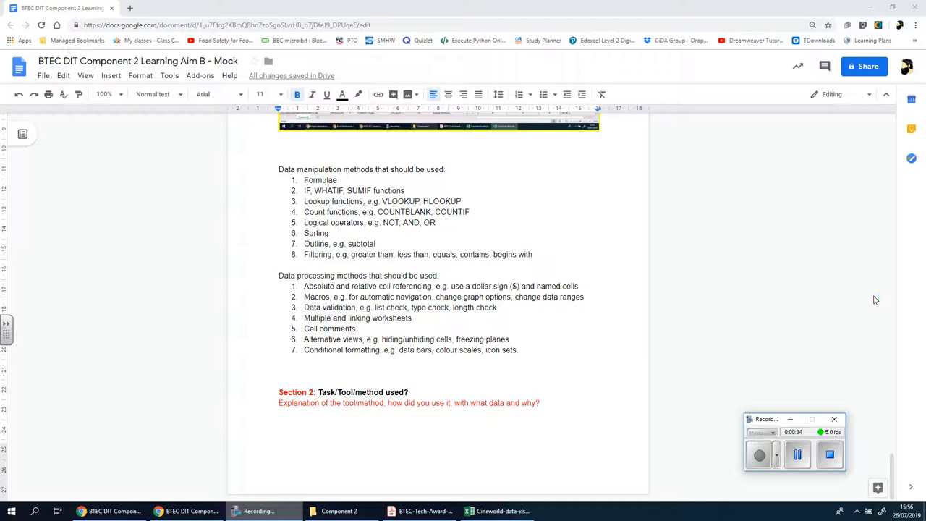
Bring the Cineworld survey data workbook to the front in Excel
{"action": "left_click", "coordinate": [496, 511]}
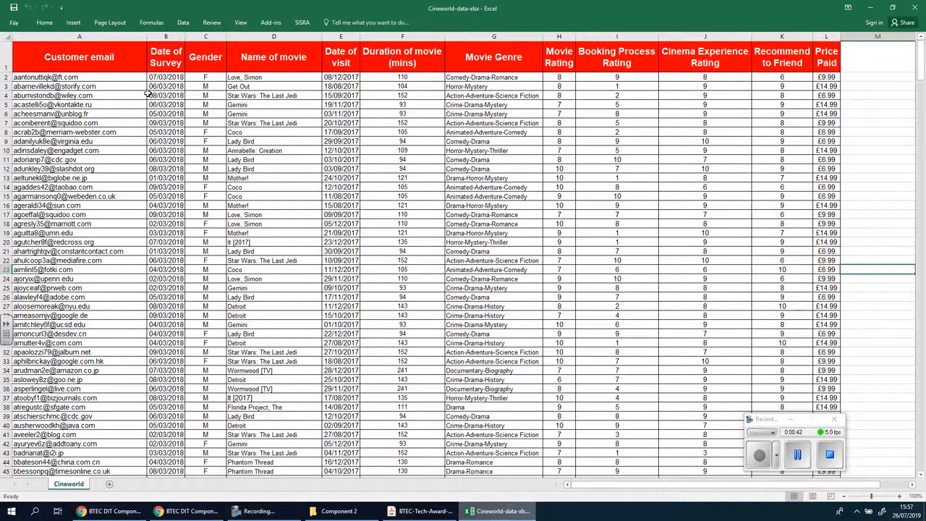
{"action": "mouse_move", "coordinate": [731, 72]}
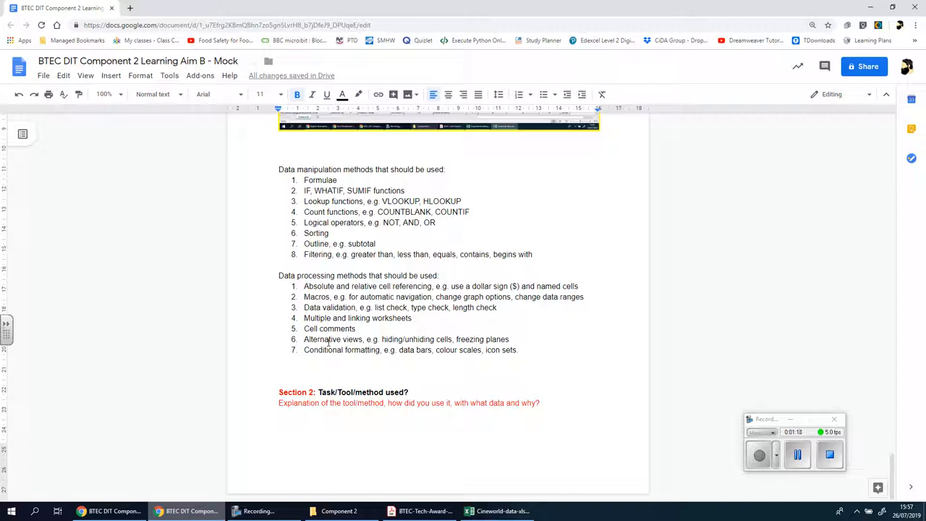
{"action": "left_click", "coordinate": [498, 510]}
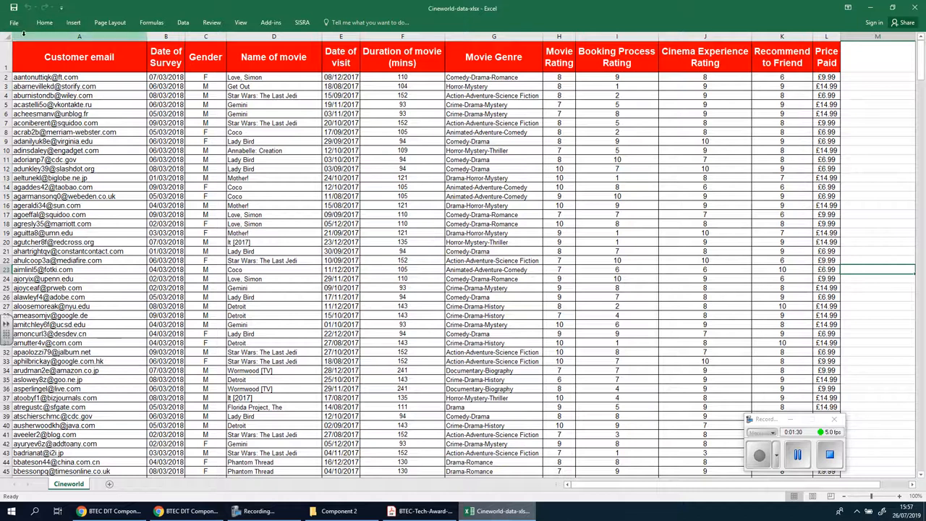
{"action": "left_click", "coordinate": [78, 58]}
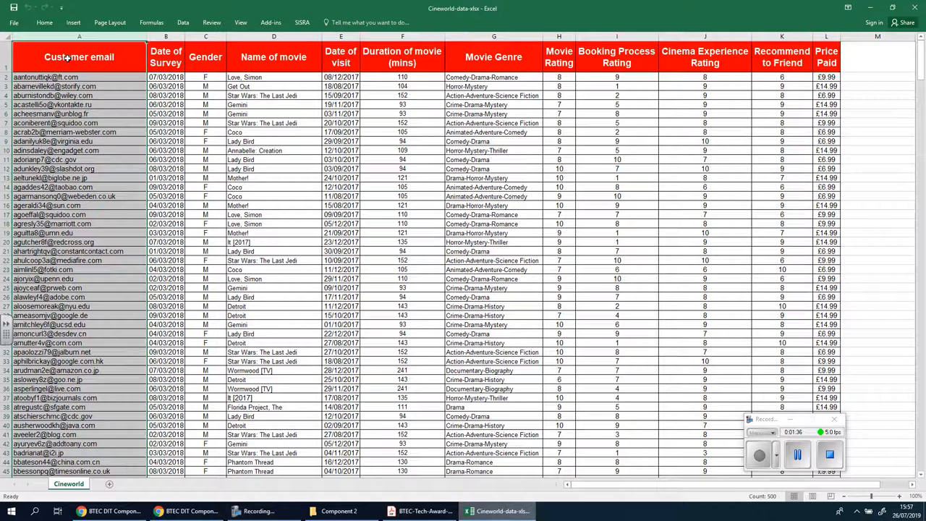
{"action": "mouse_move", "coordinate": [206, 93]}
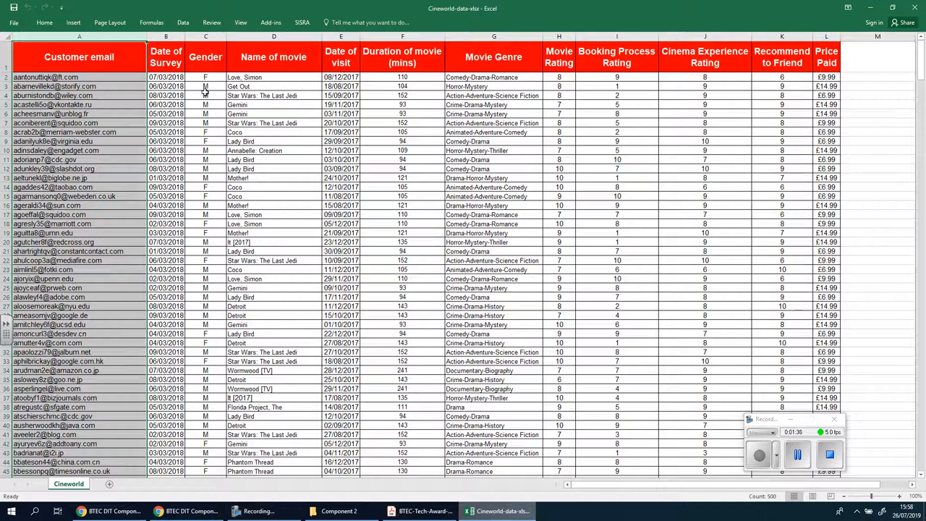
{"action": "mouse_move", "coordinate": [311, 116]}
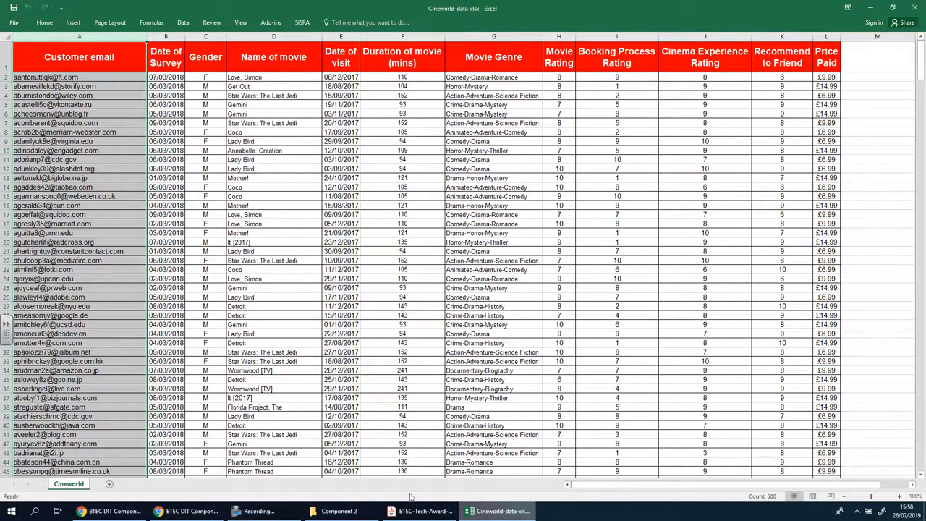
Select the Section 2 heading in the mock document, then bring up the BTEC learner work PDF
{"action": "left_click", "coordinate": [187, 511]}
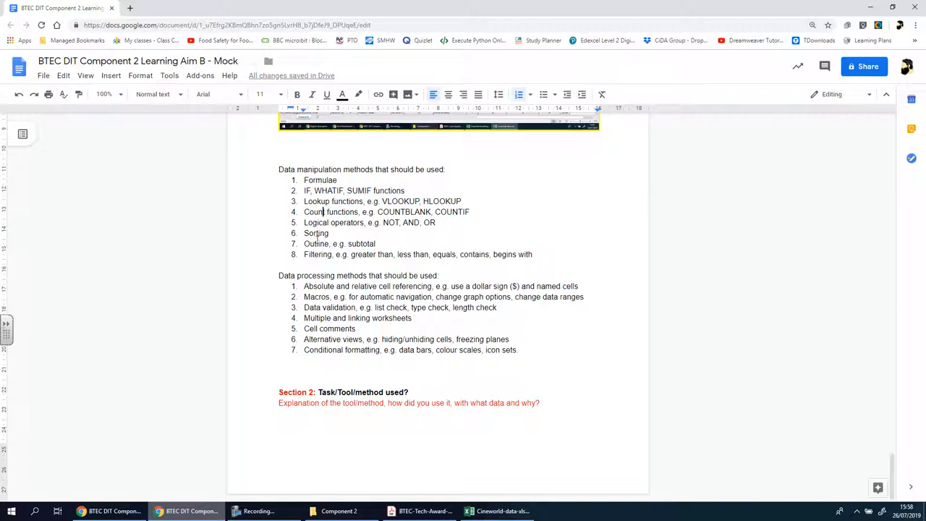
{"action": "double_click", "coordinate": [315, 233]}
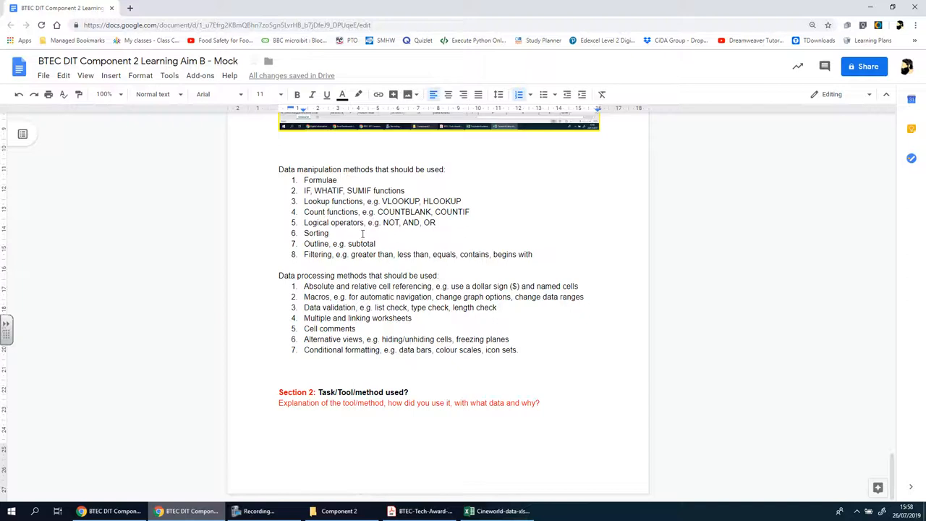
{"action": "double_click", "coordinate": [362, 392]}
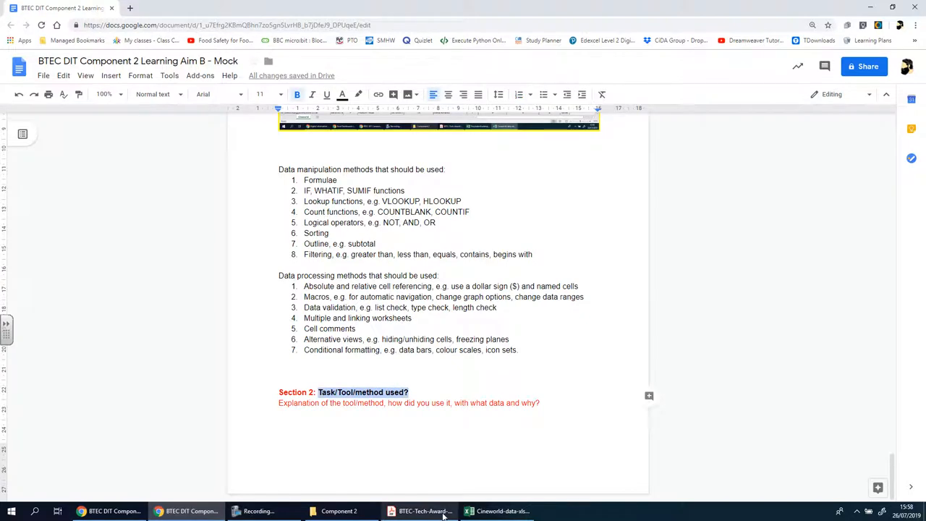
{"action": "left_click", "coordinate": [425, 511]}
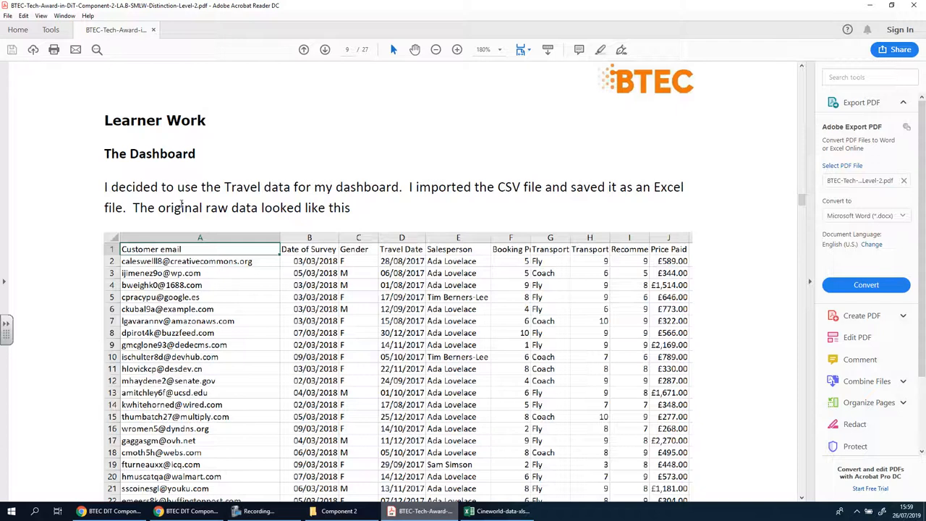
{"action": "scroll", "scroll_direction": "down", "scroll_amount": 3}
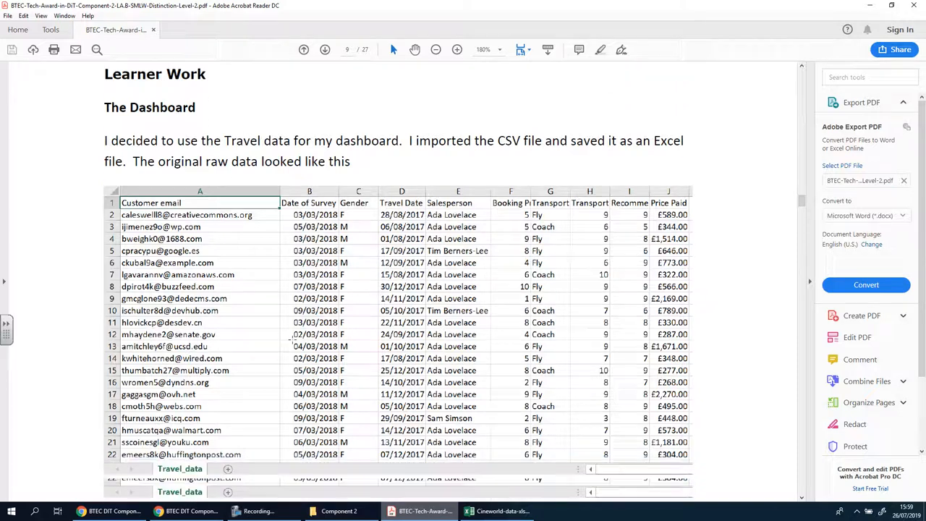
{"action": "scroll", "scroll_direction": "down", "scroll_amount": 3}
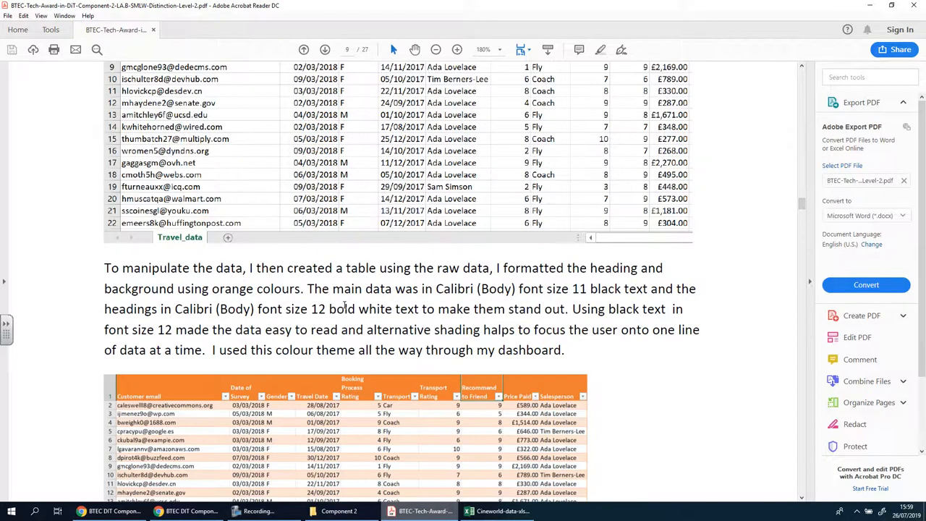
{"action": "scroll", "scroll_direction": "down", "scroll_amount": 3}
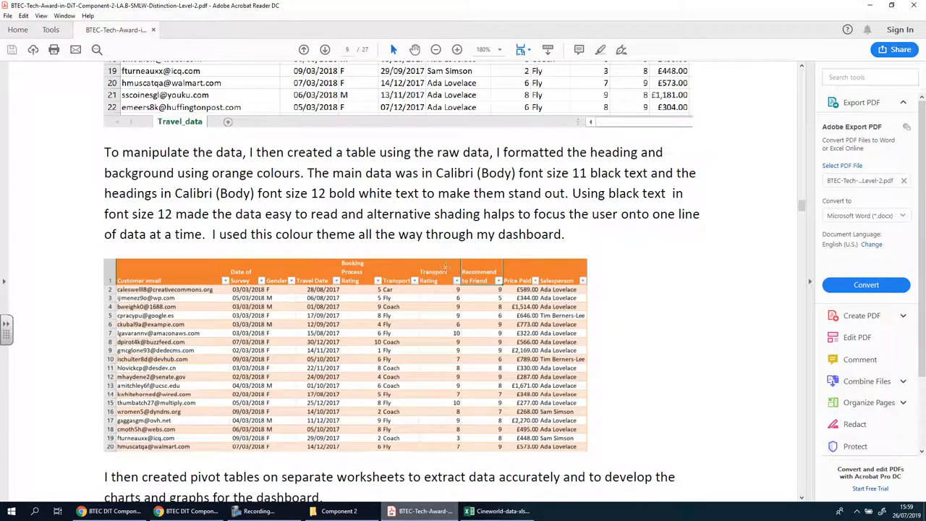
{"action": "mouse_move", "coordinate": [607, 345]}
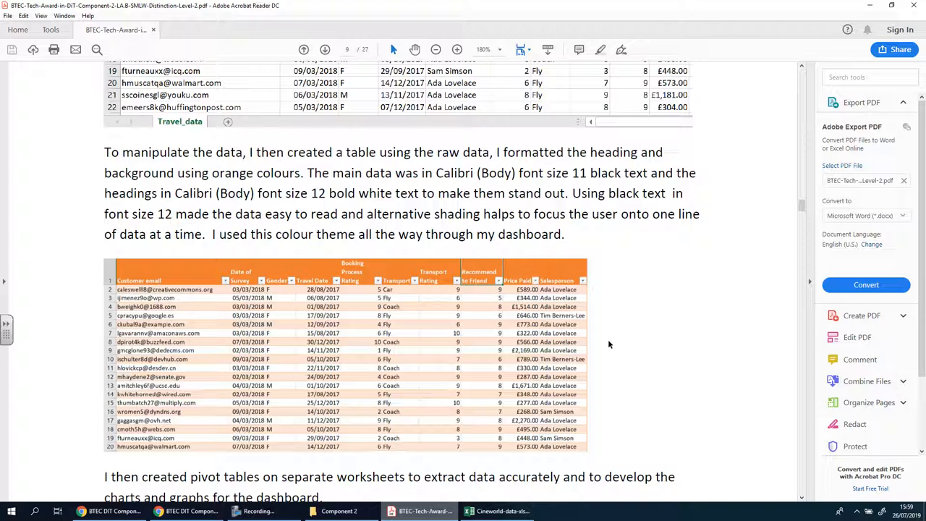
{"action": "scroll", "scroll_direction": "down", "scroll_amount": 3}
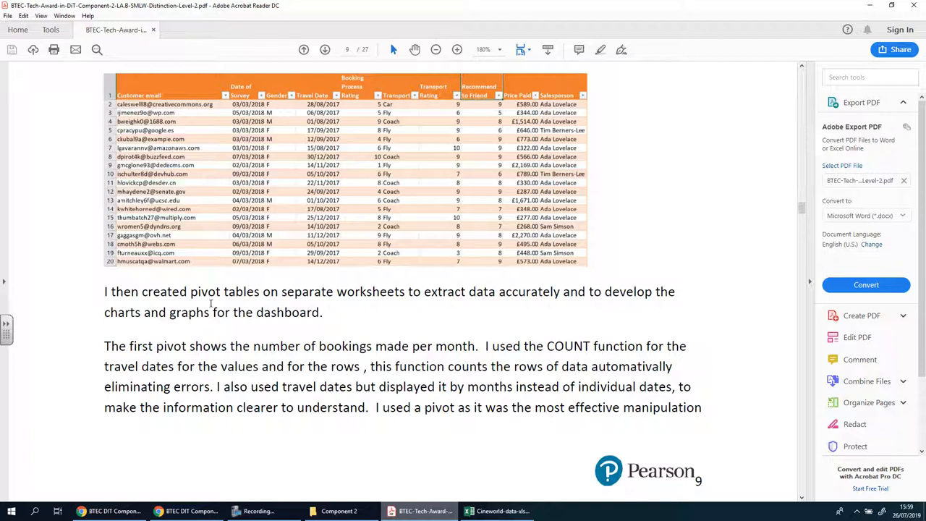
{"action": "double_click", "coordinate": [206, 293]}
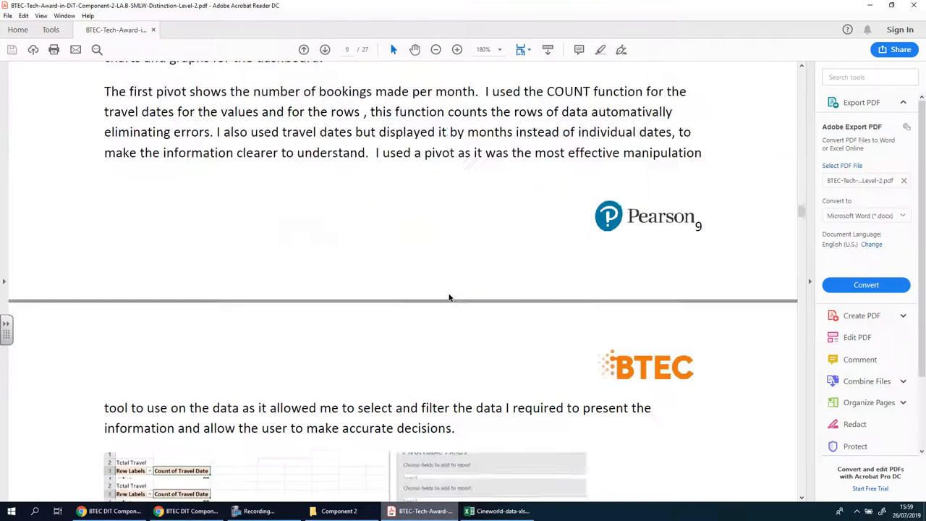
{"action": "scroll", "scroll_direction": "down", "scroll_amount": 3}
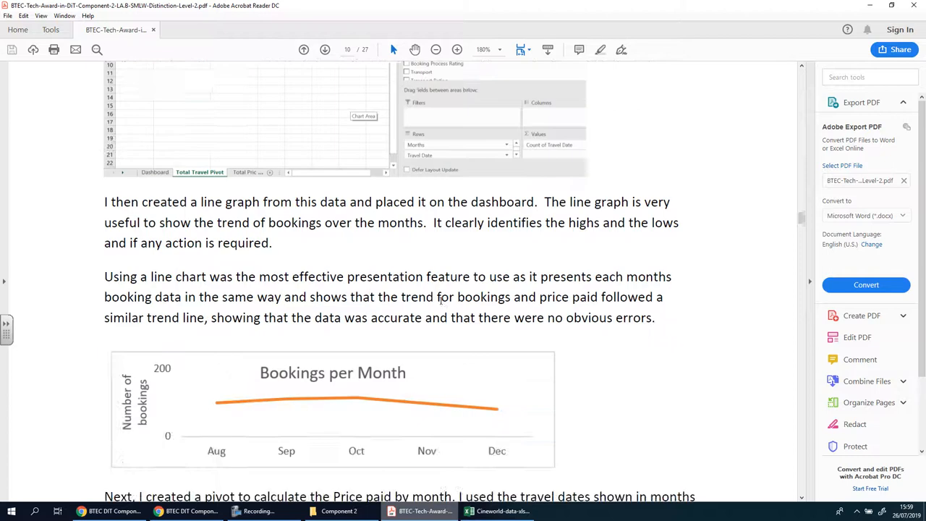
{"action": "scroll", "scroll_direction": "down", "scroll_amount": 3}
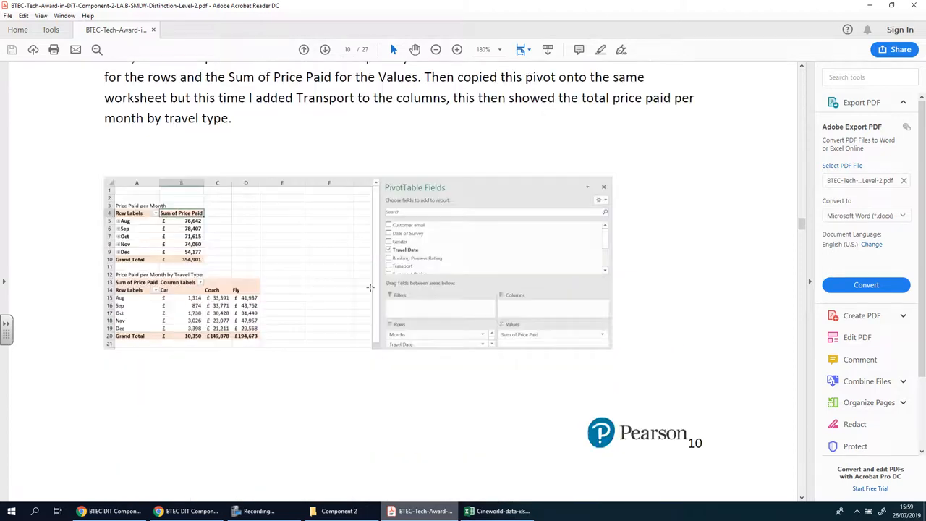
{"action": "scroll", "scroll_direction": "down", "scroll_amount": 3}
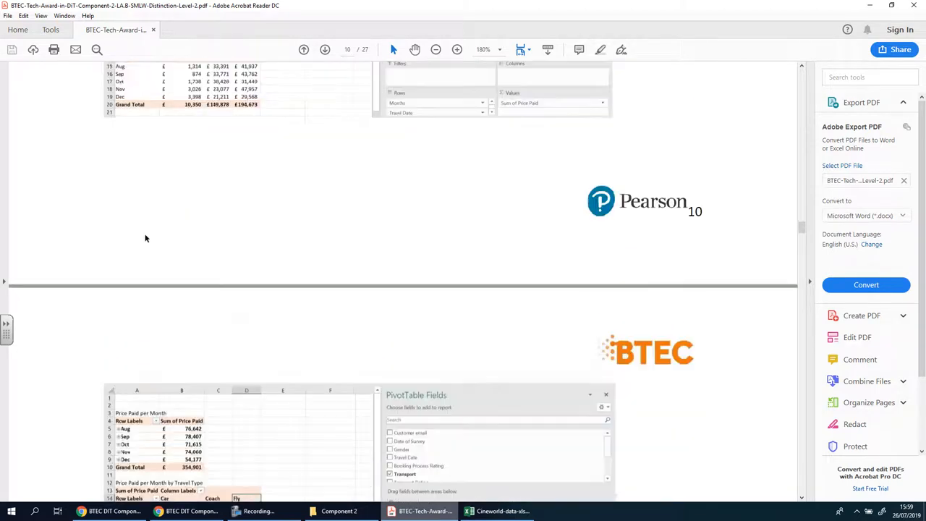
{"action": "scroll", "scroll_direction": "down", "scroll_amount": 3}
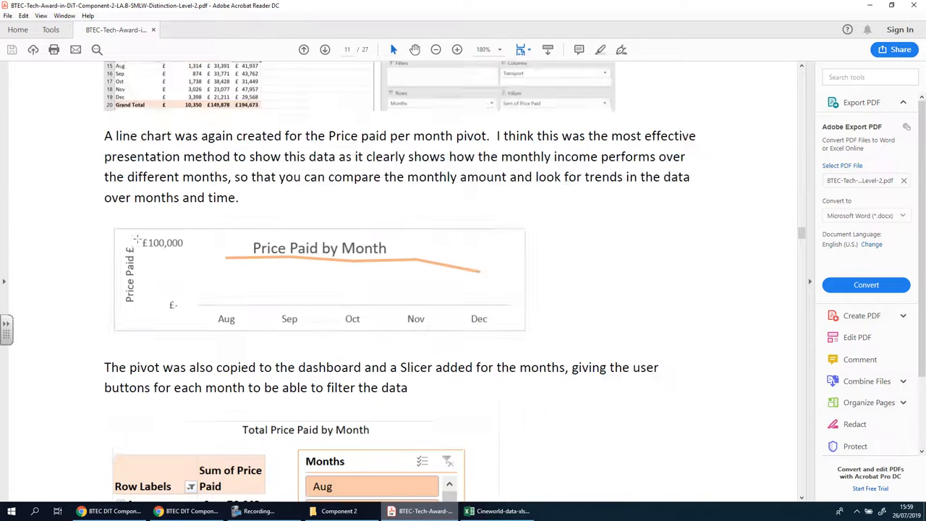
{"action": "scroll", "scroll_direction": "down", "scroll_amount": 3}
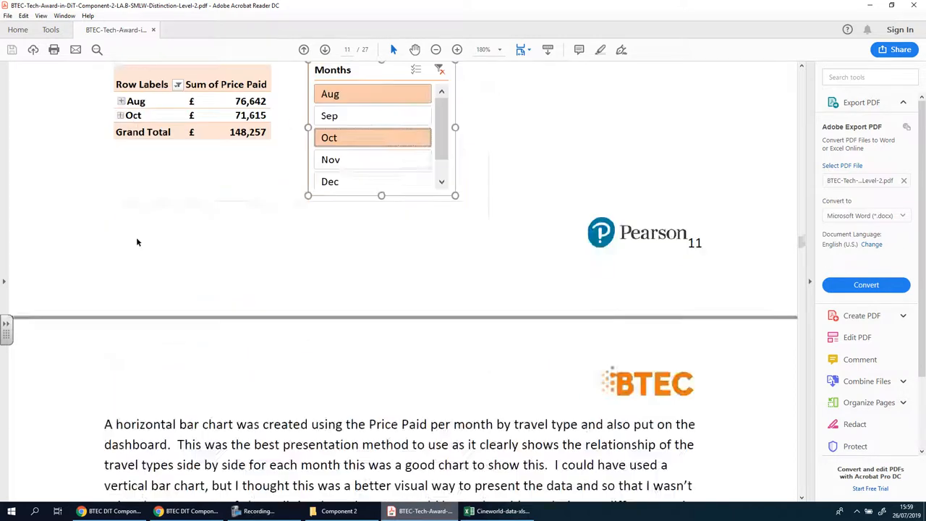
{"action": "scroll", "scroll_direction": "down", "scroll_amount": 3}
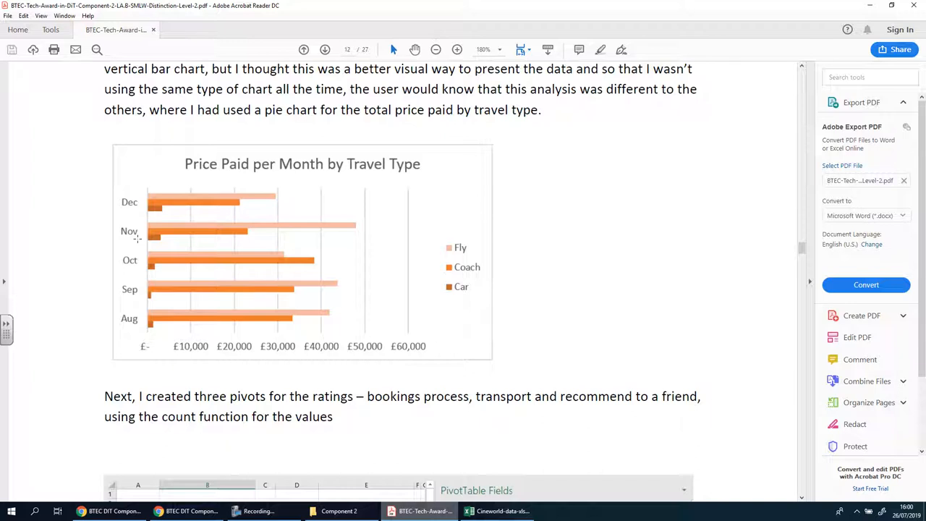
{"action": "scroll", "scroll_direction": "down", "scroll_amount": 3}
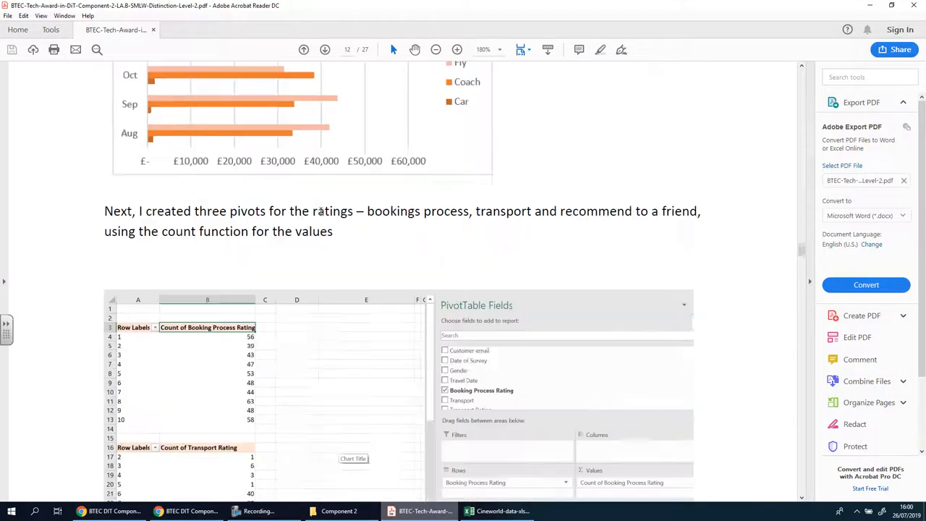
{"action": "scroll", "scroll_direction": "down", "scroll_amount": 3}
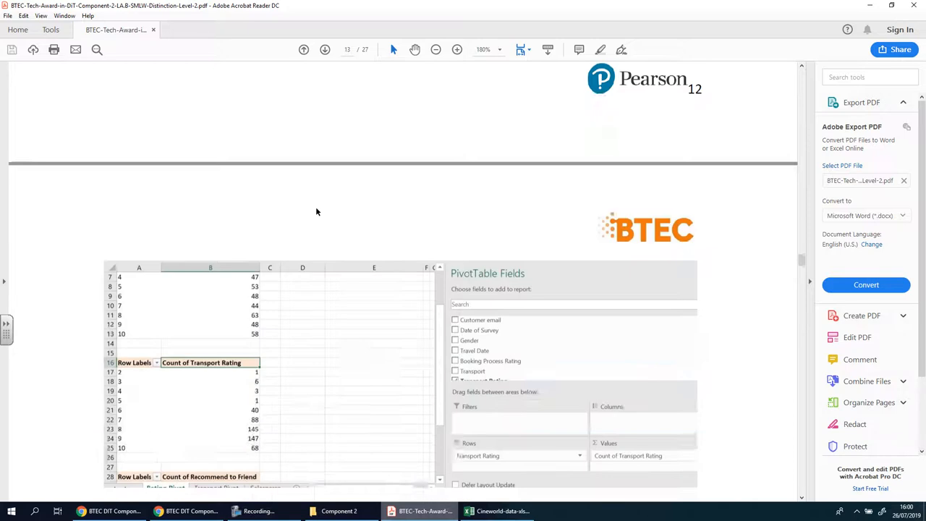
{"action": "scroll", "scroll_direction": "down", "scroll_amount": 3}
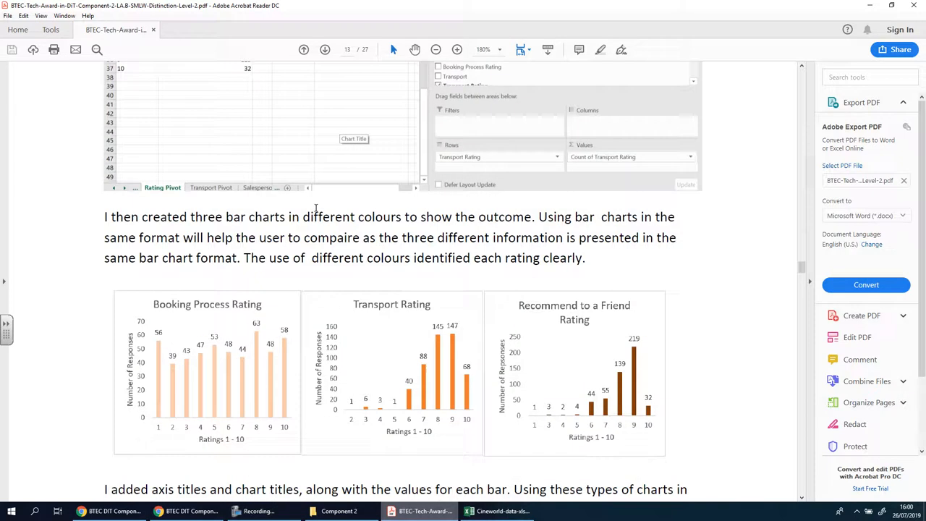
{"action": "scroll", "scroll_direction": "down", "scroll_amount": 3}
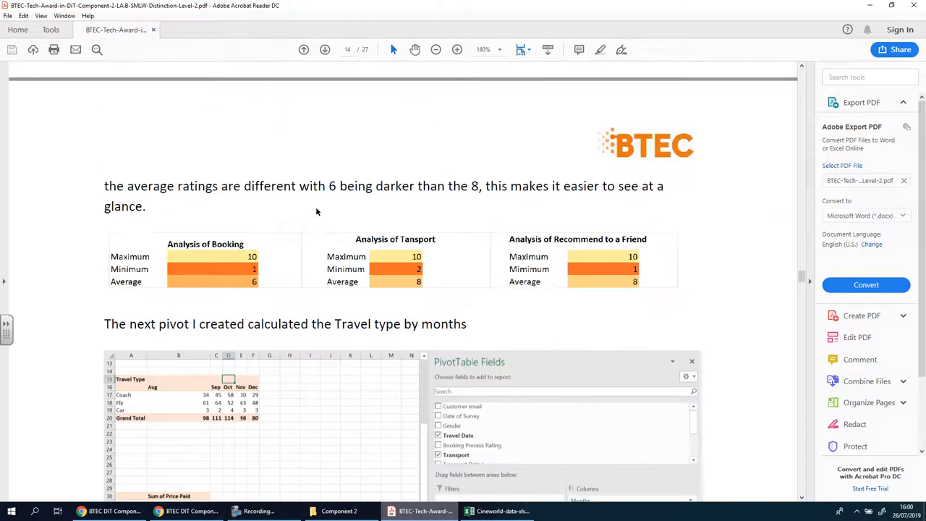
{"action": "scroll", "scroll_direction": "down", "scroll_amount": 3}
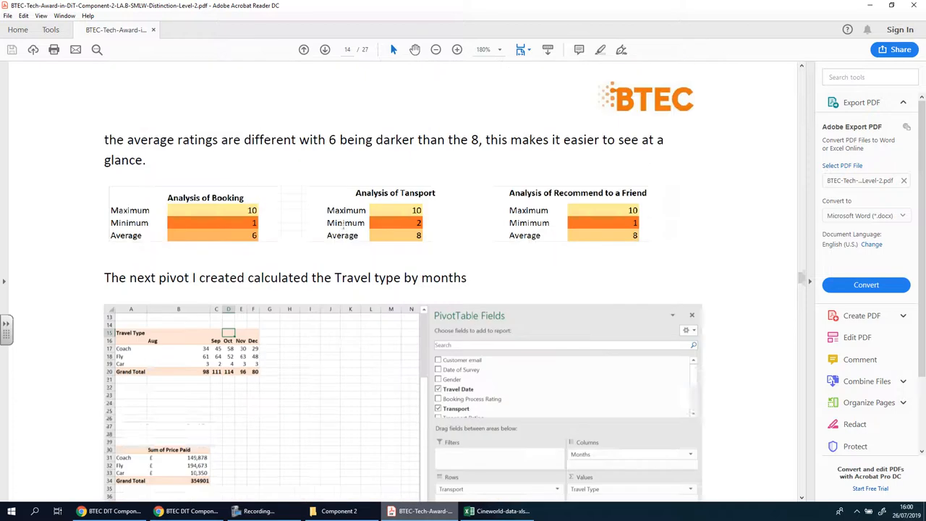
{"action": "scroll", "scroll_direction": "down", "scroll_amount": 3}
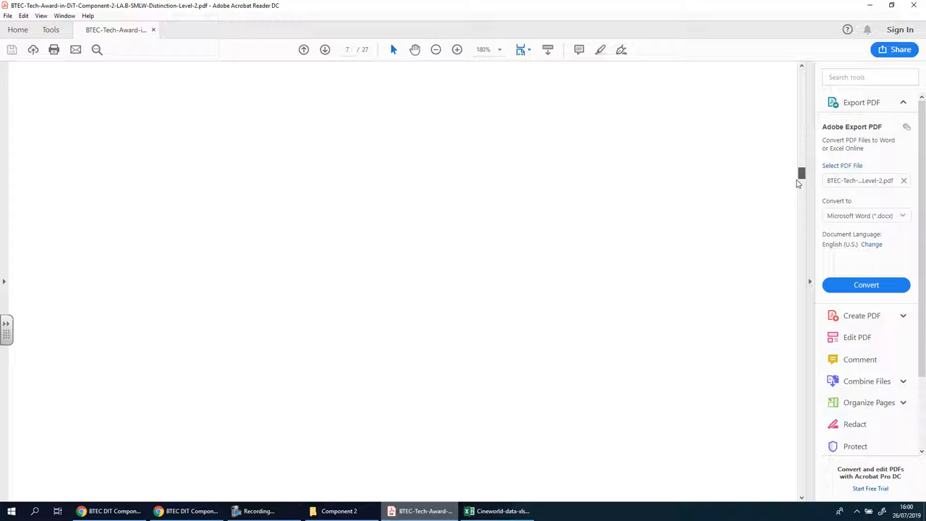
{"action": "scroll", "scroll_direction": "down", "scroll_amount": 3}
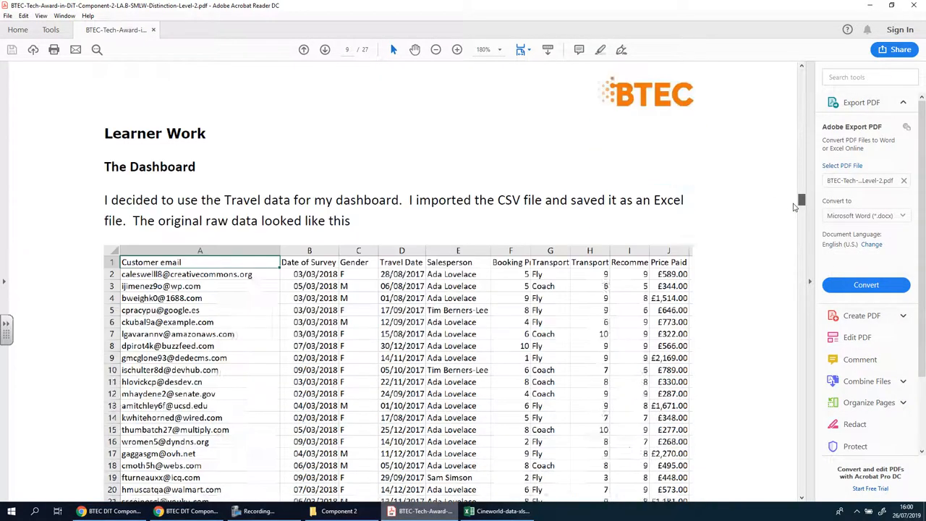
{"action": "scroll", "scroll_direction": "down", "scroll_amount": 3}
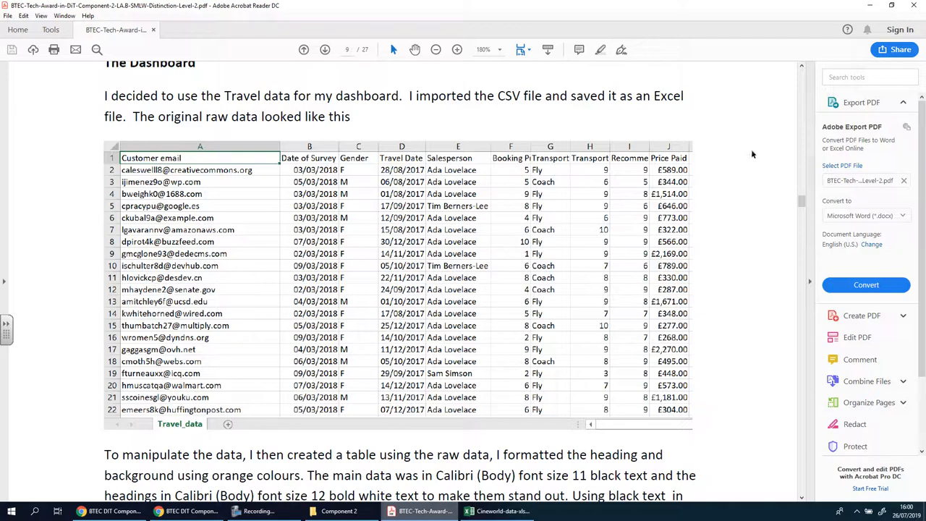
{"action": "left_click", "coordinate": [187, 511]}
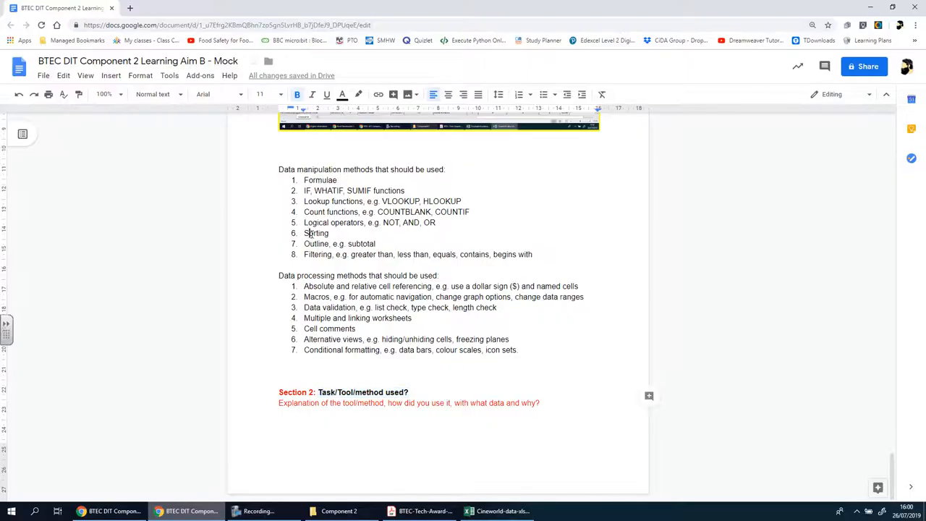
Replace the Section 2 title placeholder with 'Sorting' and return to the cinema survey spreadsheet
{"action": "double_click", "coordinate": [316, 232]}
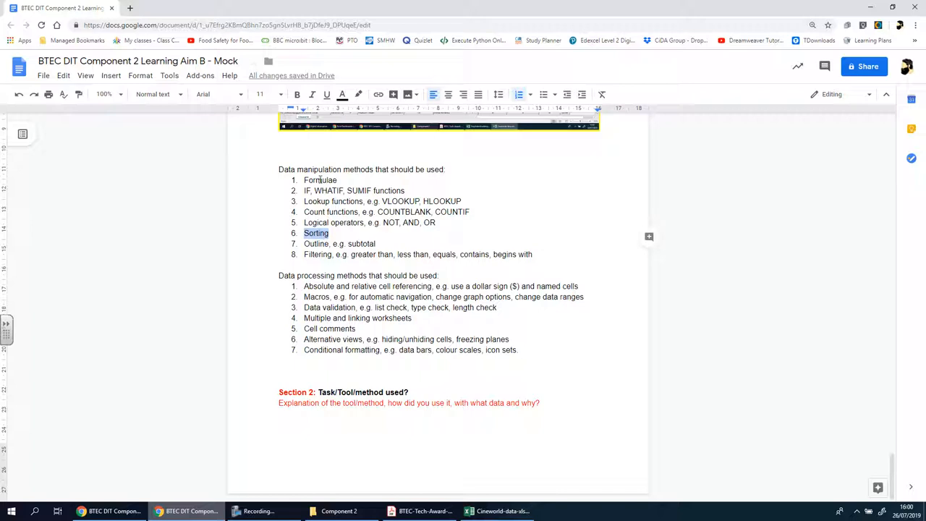
{"action": "mouse_move", "coordinate": [320, 233]}
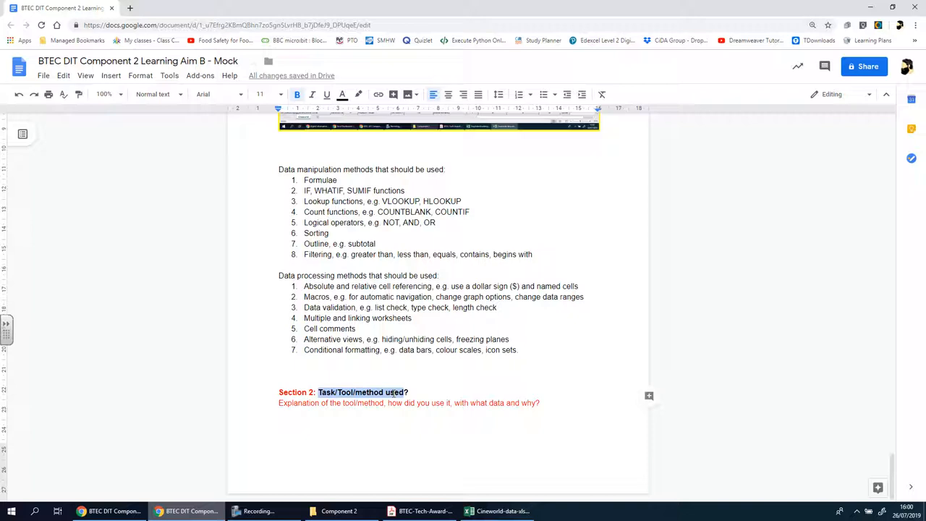
{"action": "type", "text": "Sort?"}
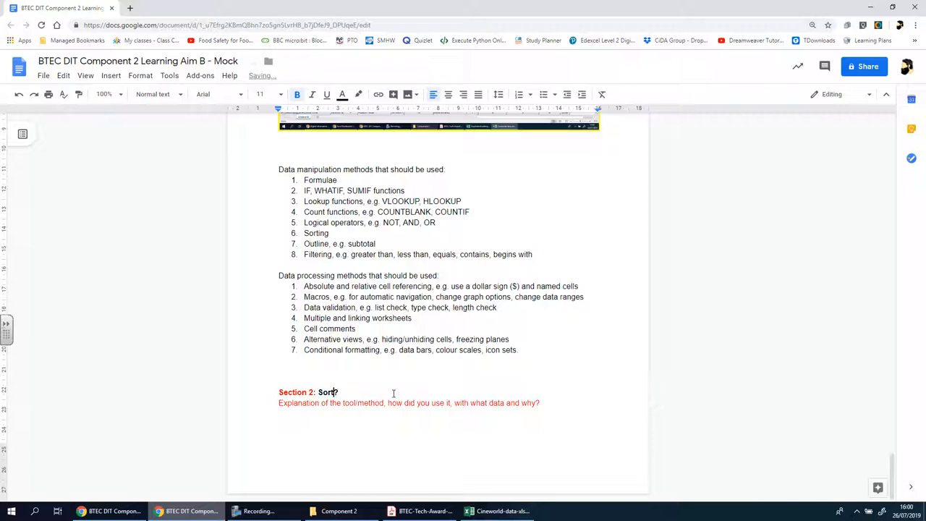
{"action": "type", "text": "ing"}
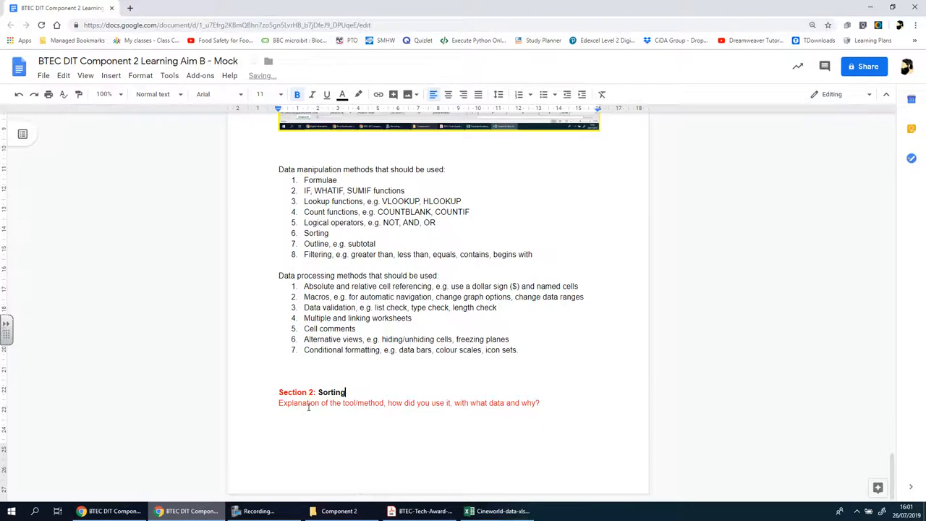
{"action": "double_click", "coordinate": [330, 403]}
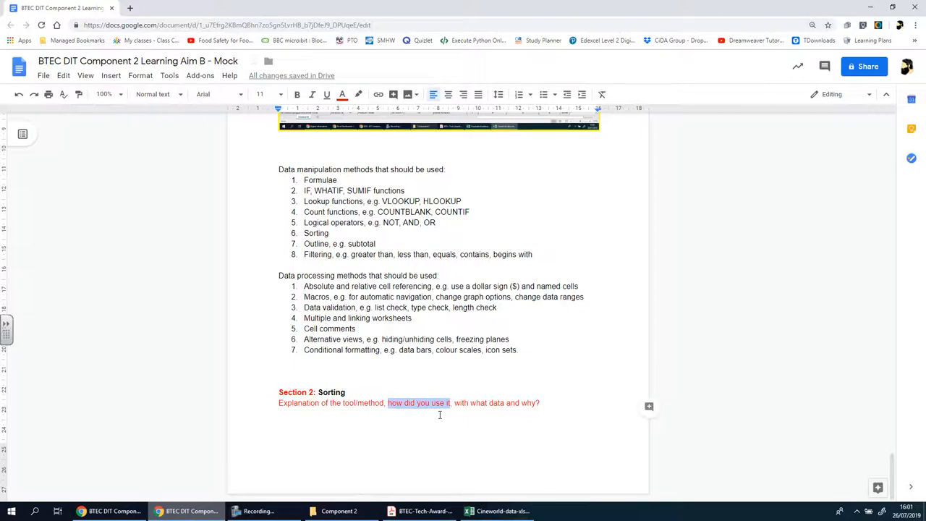
{"action": "mouse_move", "coordinate": [492, 417]}
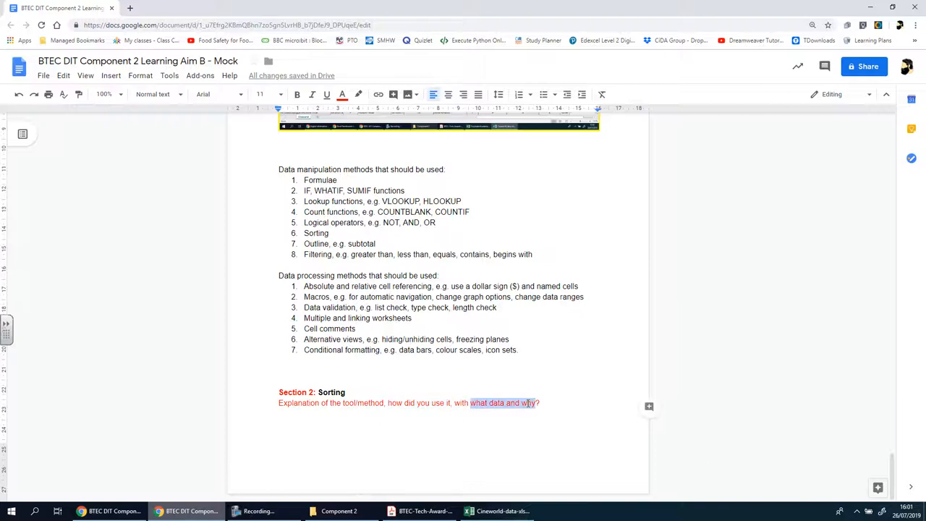
{"action": "mouse_move", "coordinate": [521, 440]}
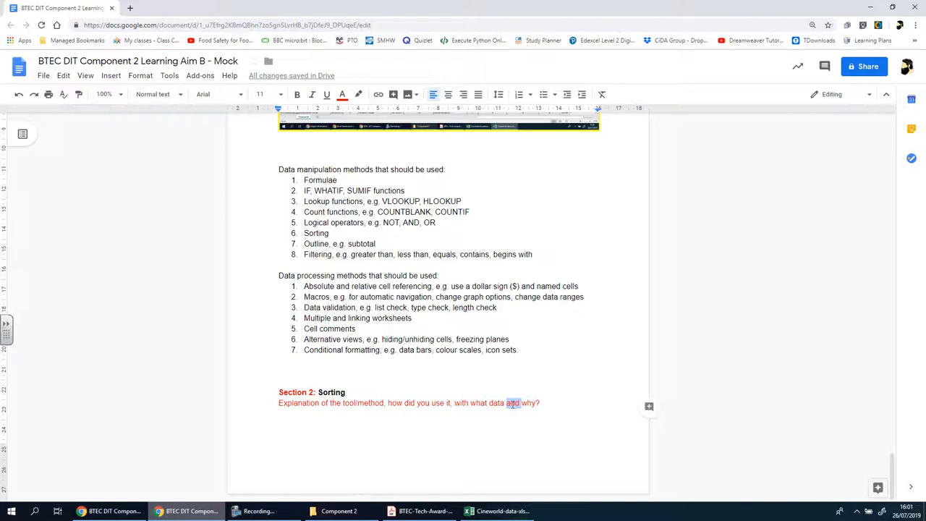
{"action": "left_click", "coordinate": [500, 511]}
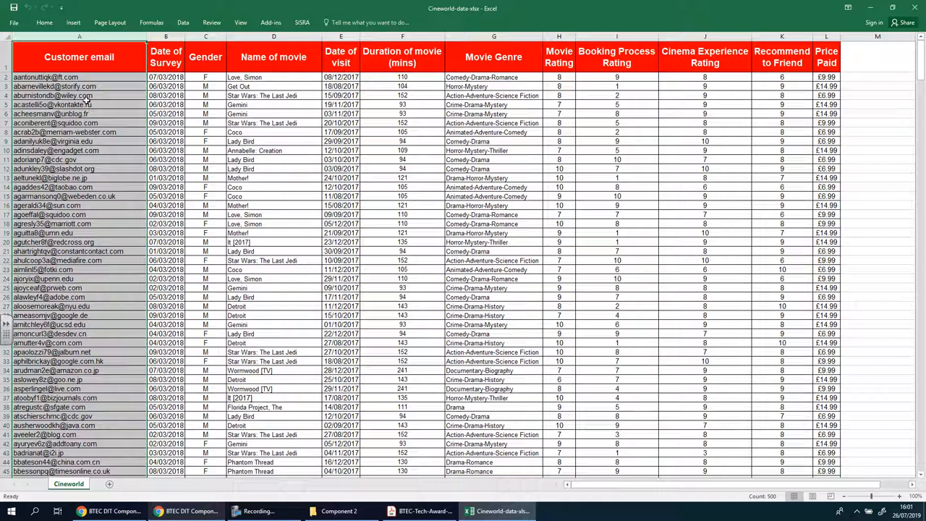
{"action": "mouse_move", "coordinate": [336, 43]}
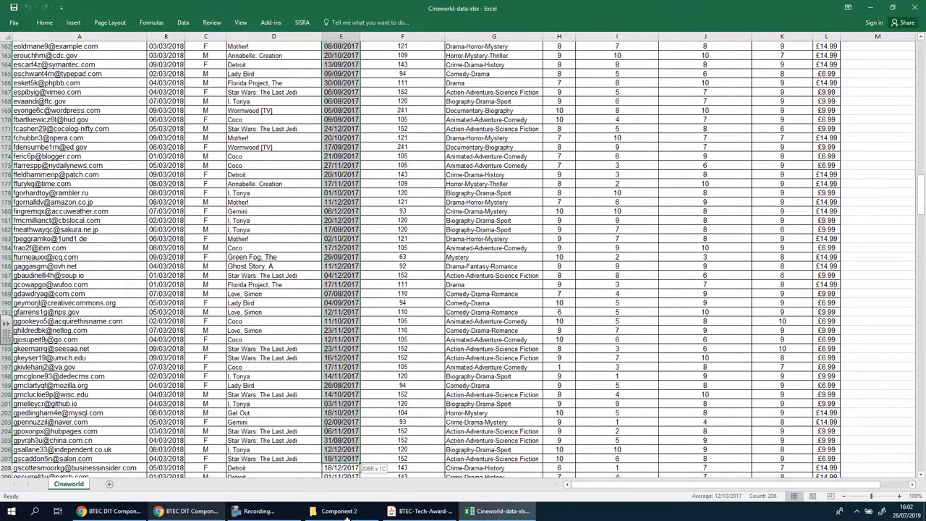
Sort the Date of visit column oldest to newest via Home > Sort & Filter
{"action": "scroll", "scroll_direction": "down", "scroll_amount": 3}
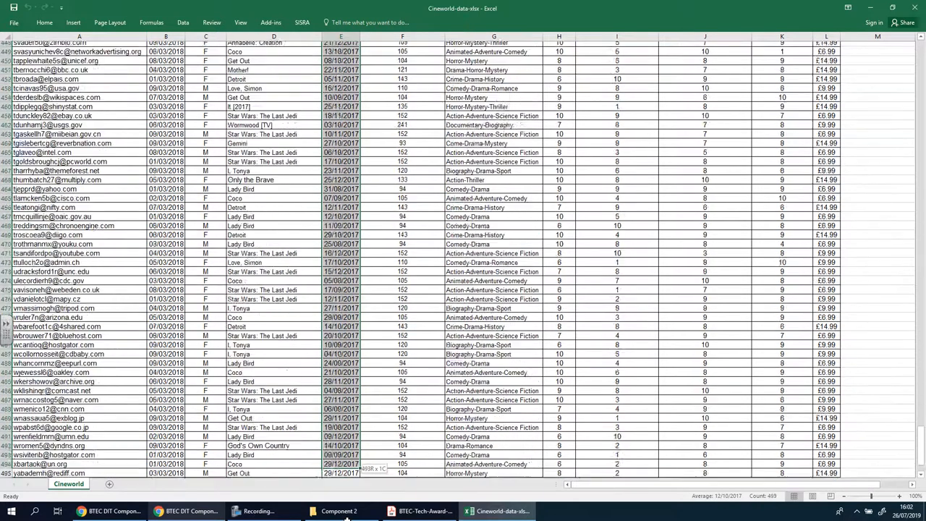
{"action": "scroll", "scroll_direction": "down", "scroll_amount": 3}
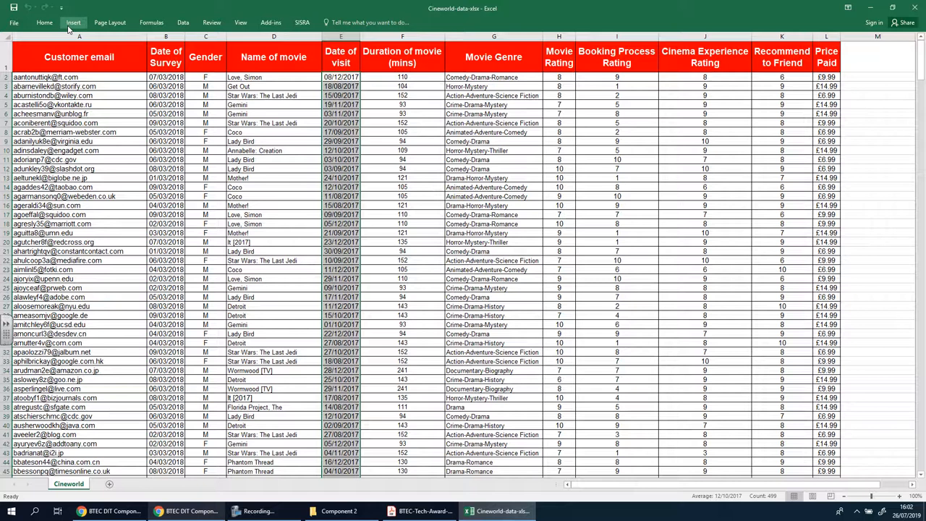
{"action": "left_click", "coordinate": [43, 23]}
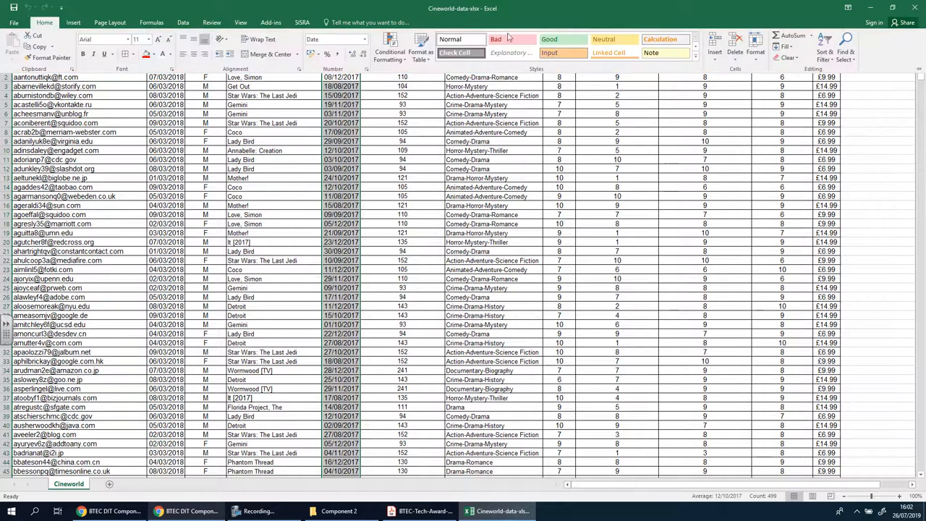
{"action": "mouse_move", "coordinate": [805, 68]}
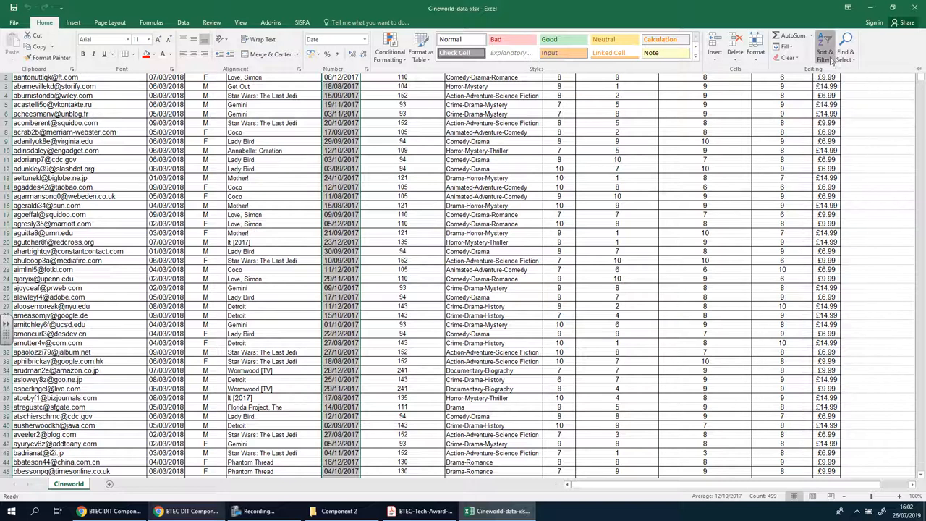
{"action": "left_click", "coordinate": [825, 43]}
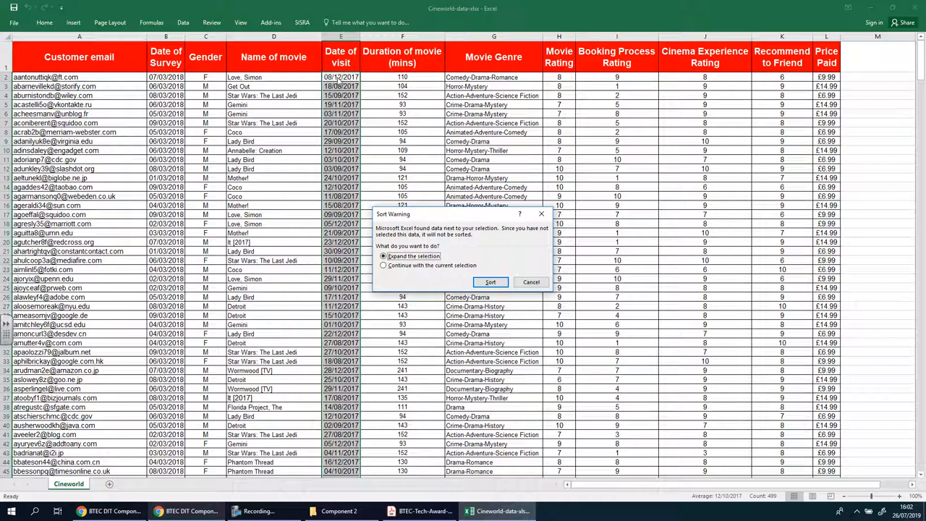
{"action": "mouse_move", "coordinate": [334, 400]}
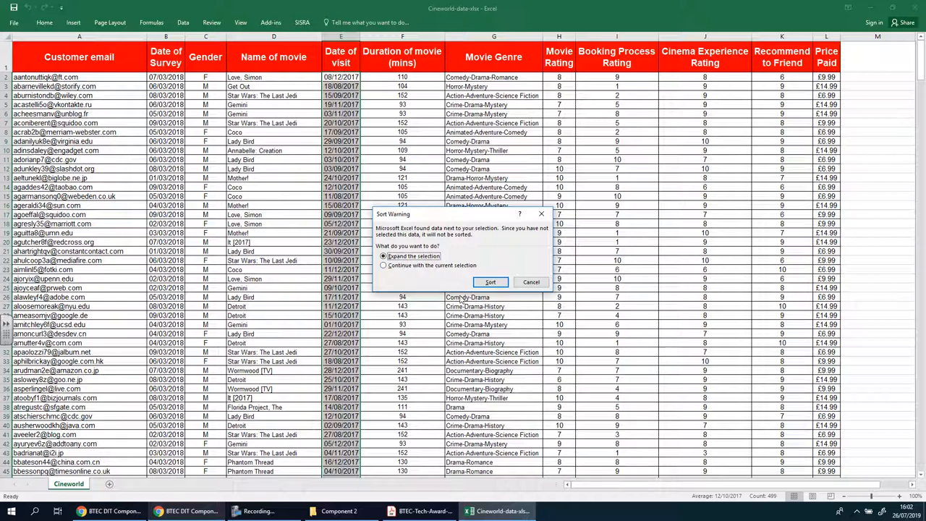
{"action": "mouse_move", "coordinate": [336, 81]}
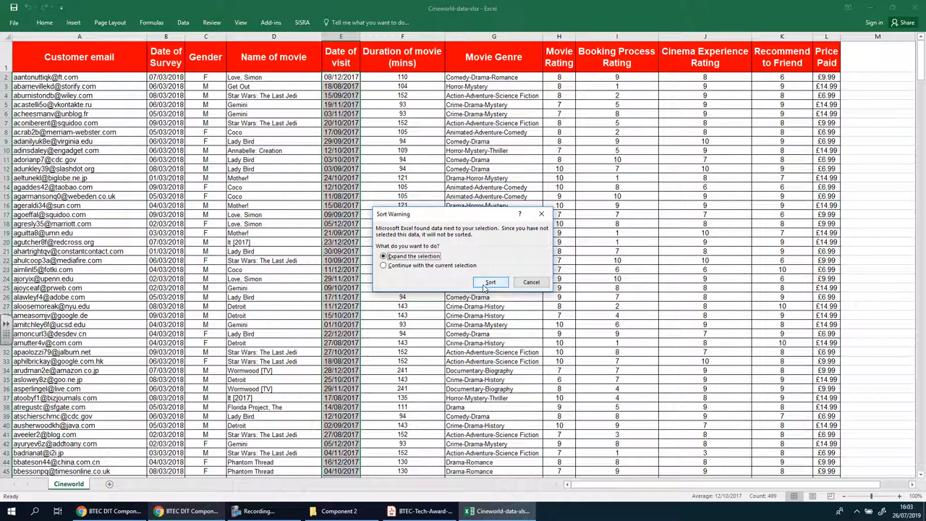
Confirm 'Expand the selection' so the whole survey table sorts by date of visit
{"action": "left_click", "coordinate": [490, 280]}
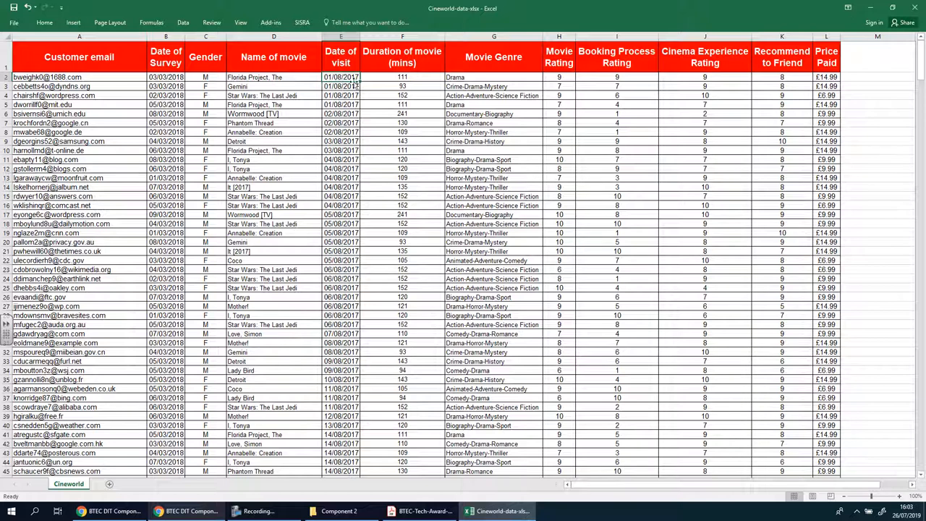
{"action": "mouse_move", "coordinate": [347, 412]}
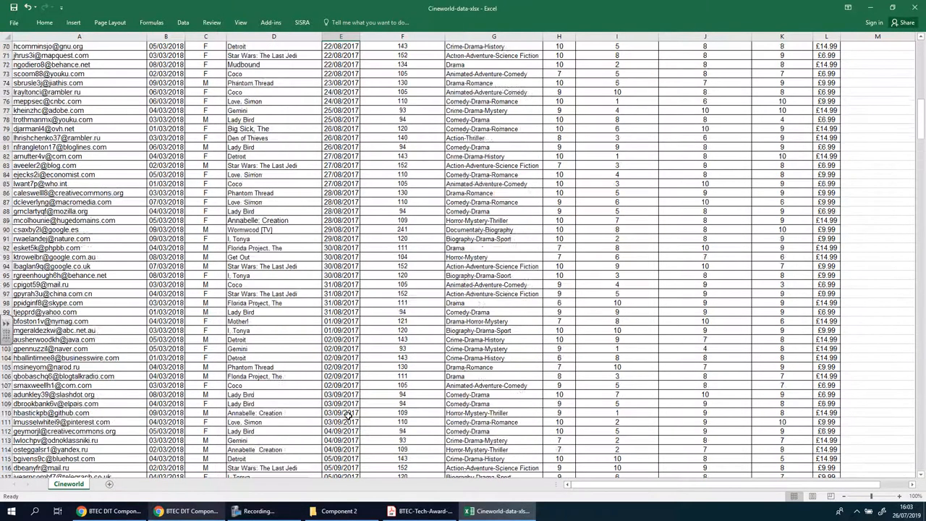
{"action": "scroll", "scroll_direction": "down", "scroll_amount": 3}
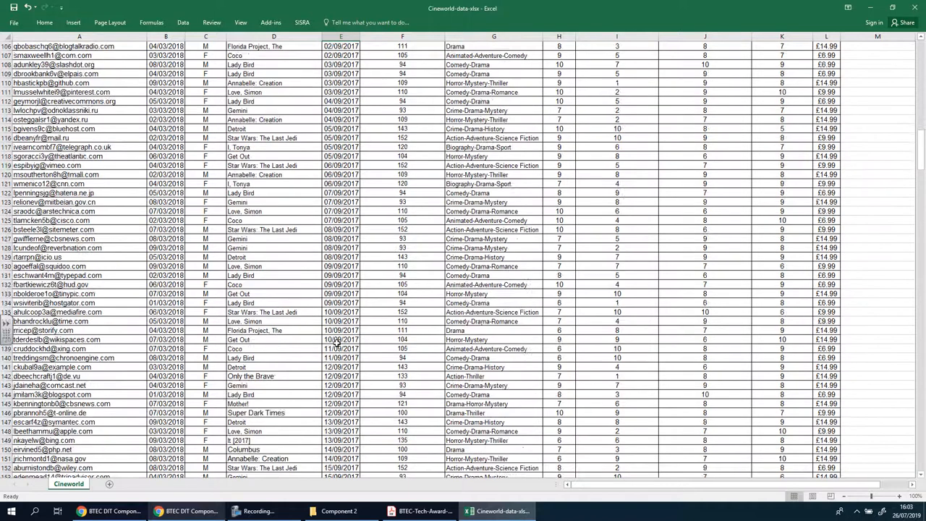
{"action": "scroll", "scroll_direction": "down", "scroll_amount": 3}
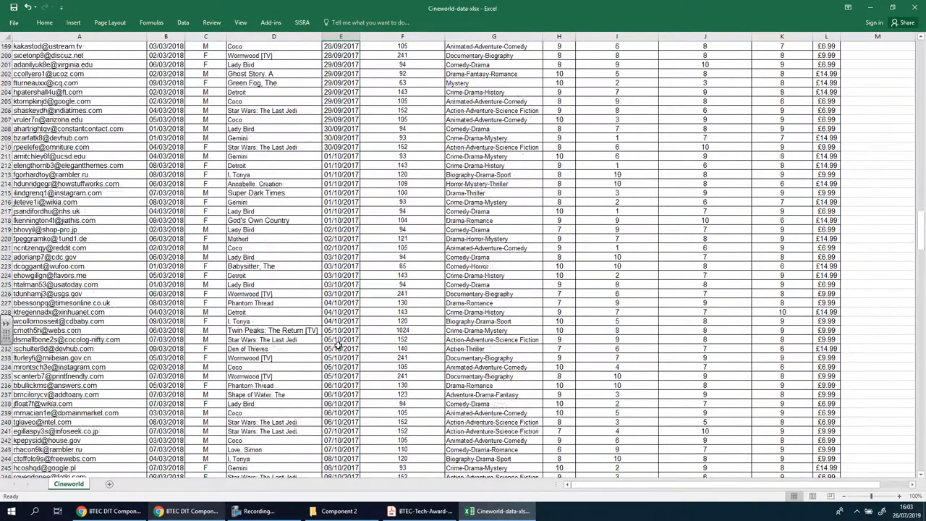
{"action": "scroll", "scroll_direction": "down", "scroll_amount": 3}
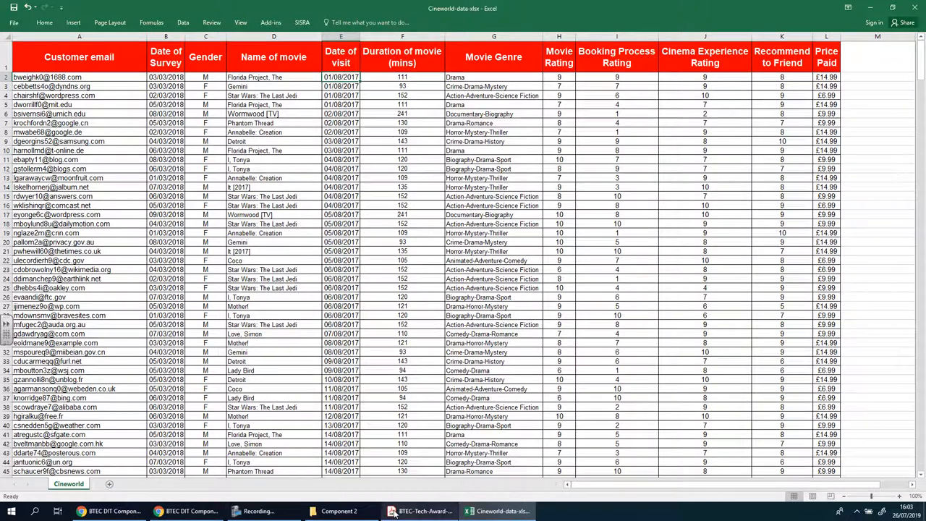
{"action": "mouse_move", "coordinate": [420, 511]}
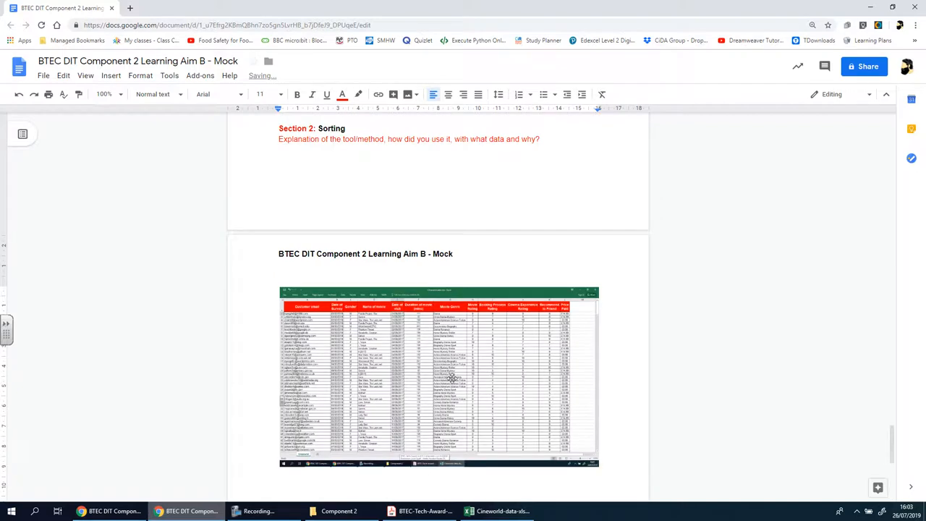
Crop the pasted spreadsheet screenshot down to the top-left part of the sorted table
{"action": "left_click", "coordinate": [439, 377]}
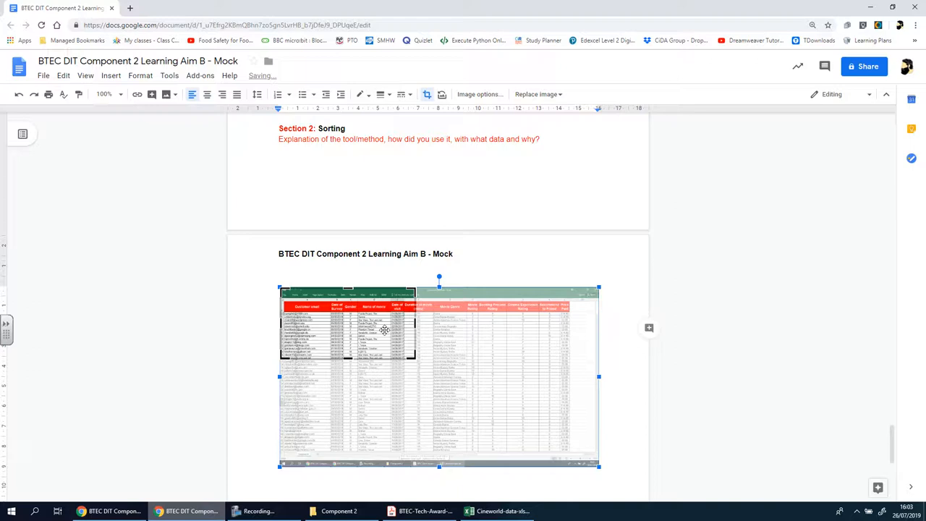
{"action": "left_click_drag", "start_coordinate": [599, 466], "coordinate": [591, 452]}
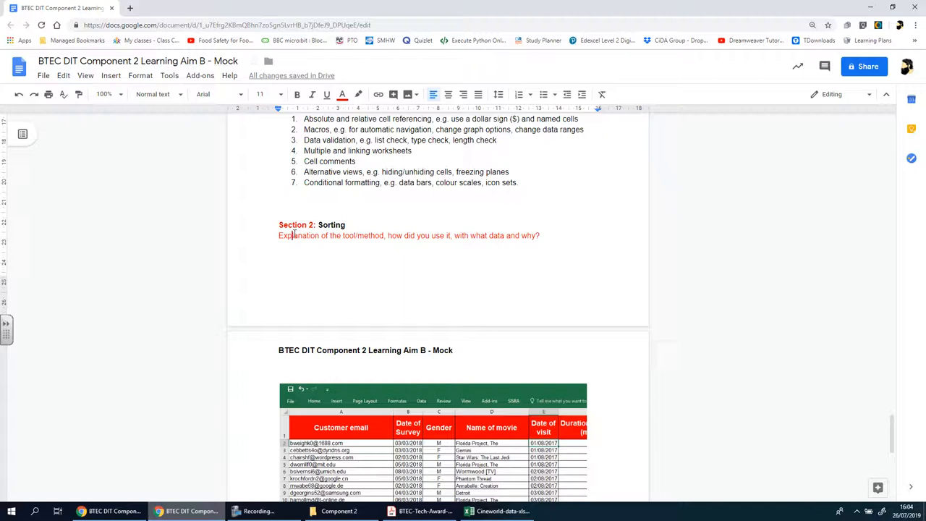
{"action": "mouse_move", "coordinate": [480, 266]}
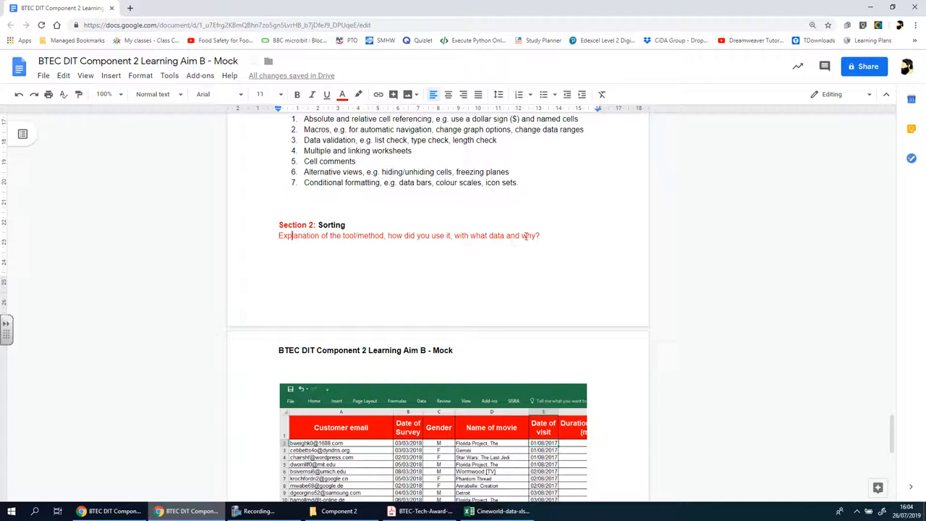
{"action": "double_click", "coordinate": [529, 234]}
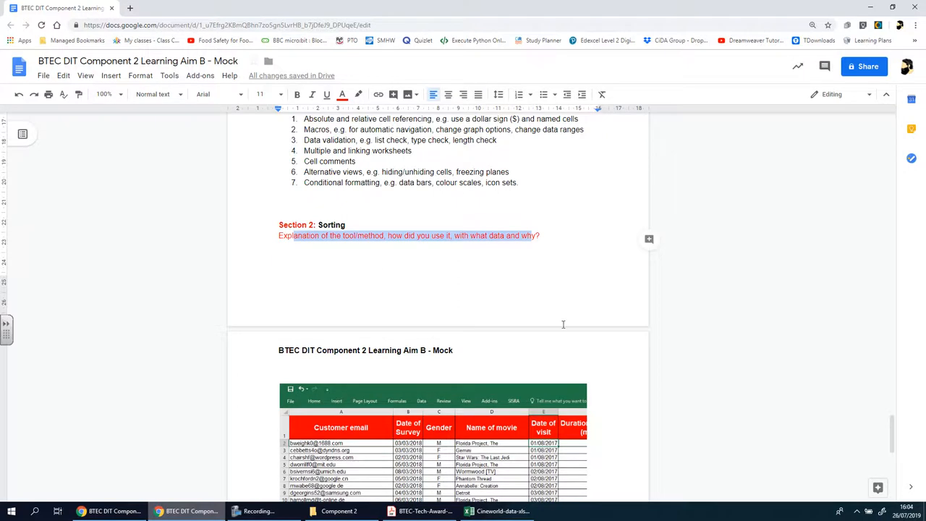
{"action": "scroll", "scroll_direction": "down", "scroll_amount": 3}
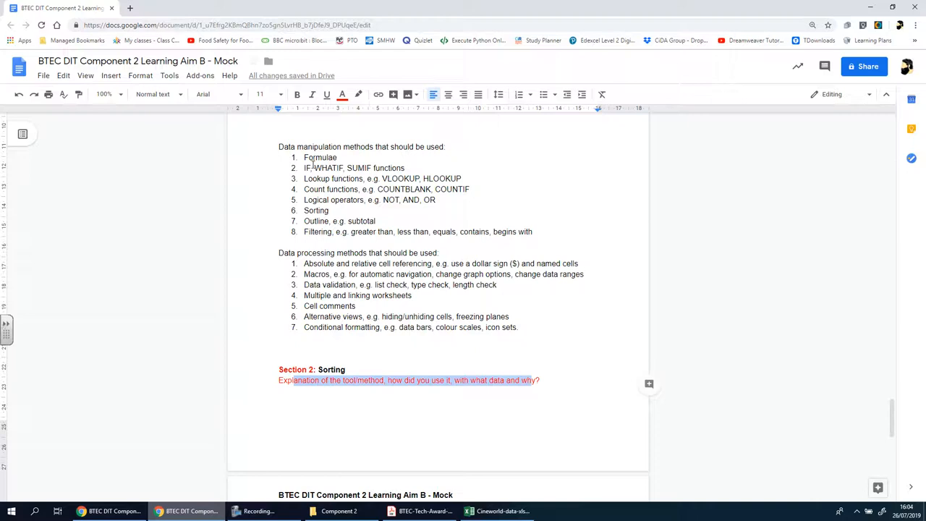
{"action": "left_click", "coordinate": [309, 168]}
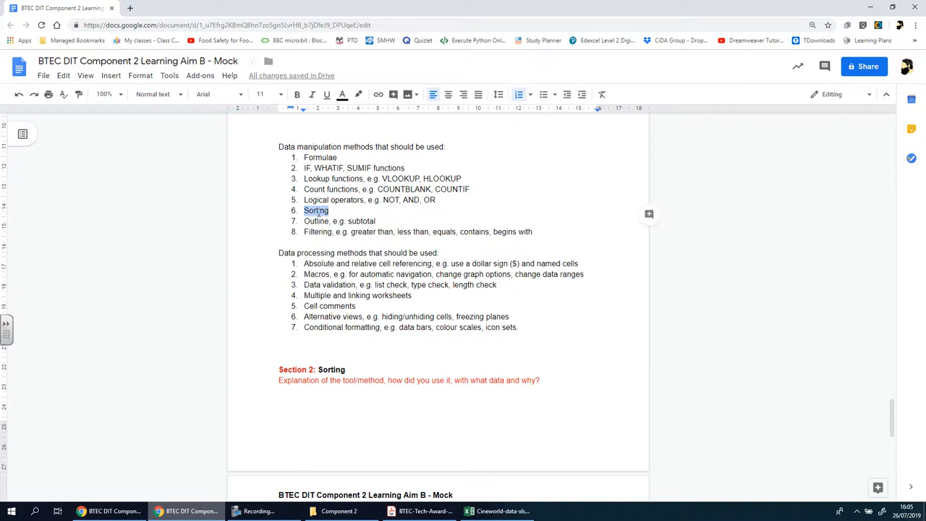
{"action": "scroll", "scroll_direction": "down", "scroll_amount": 3}
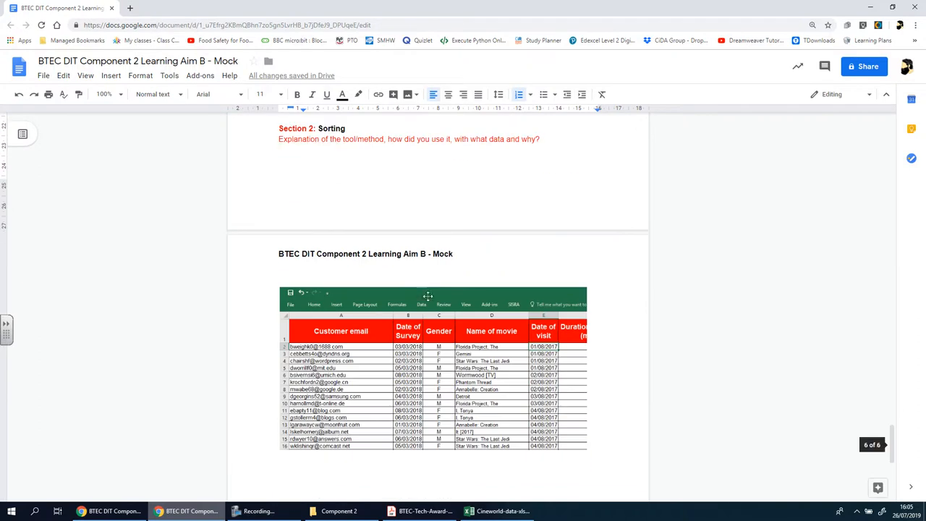